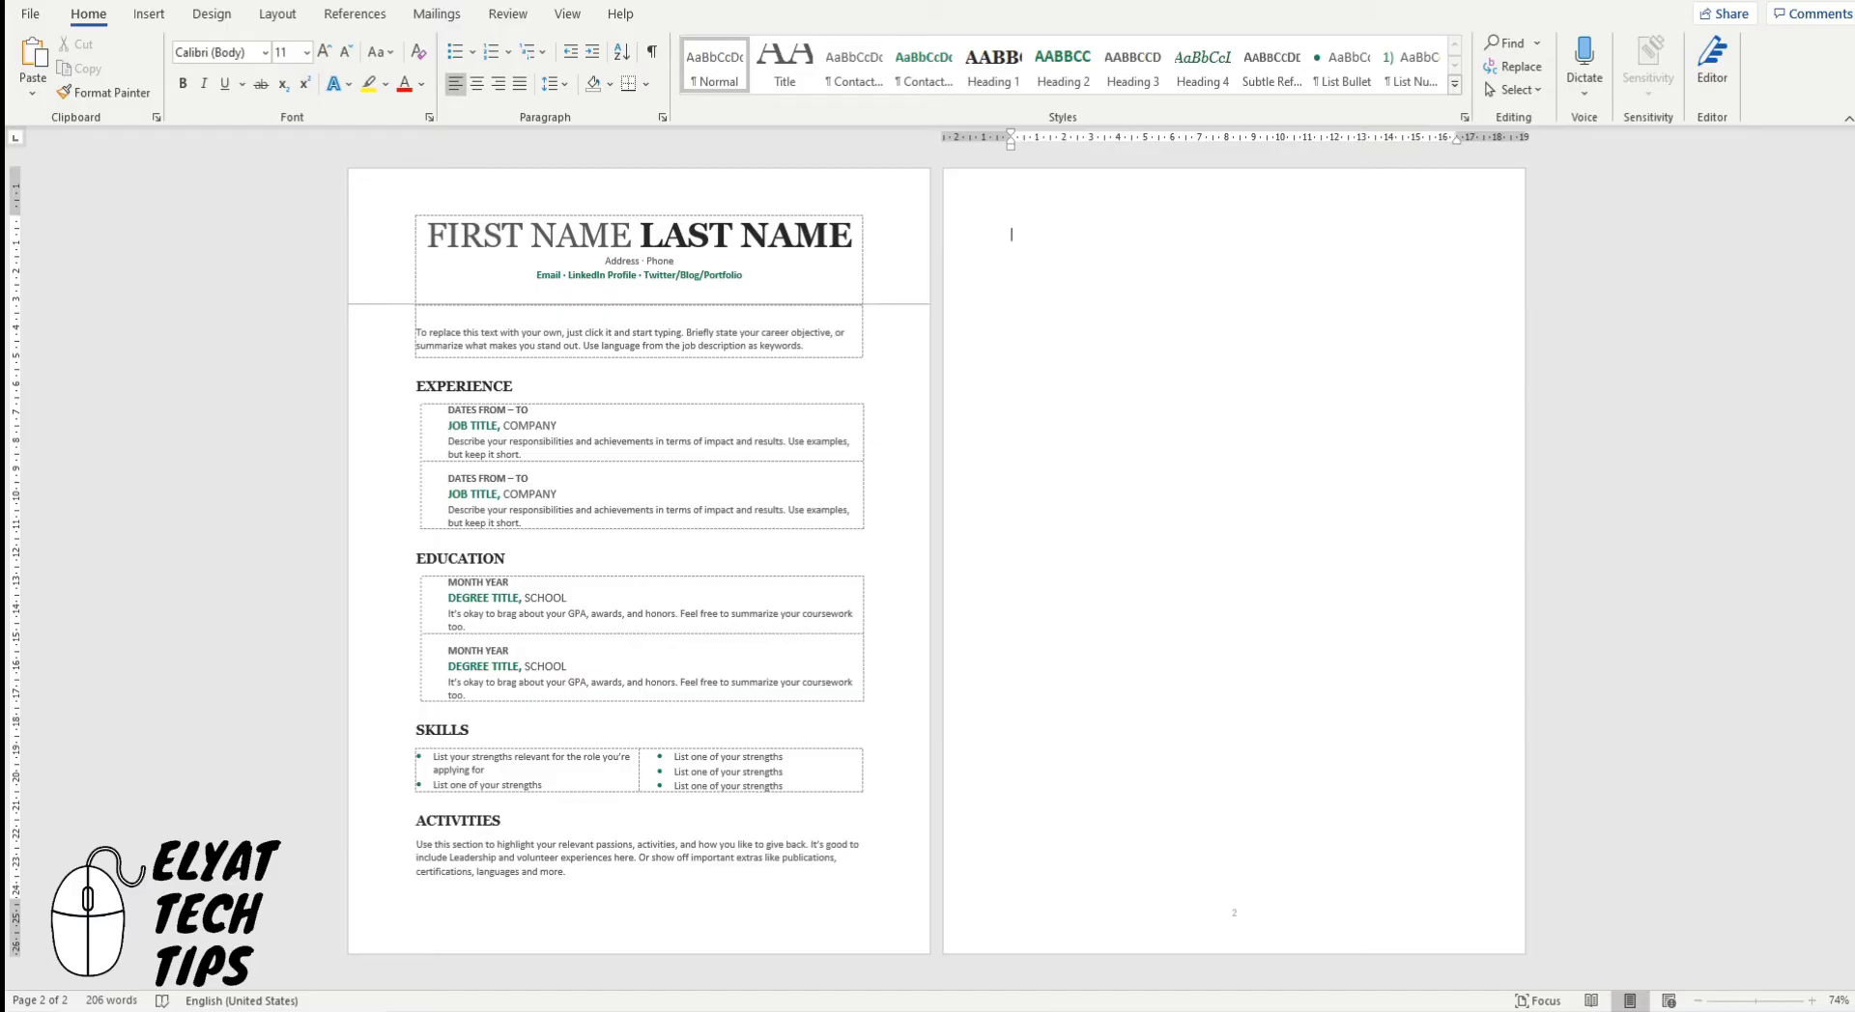
mouse_move(1020, 266)
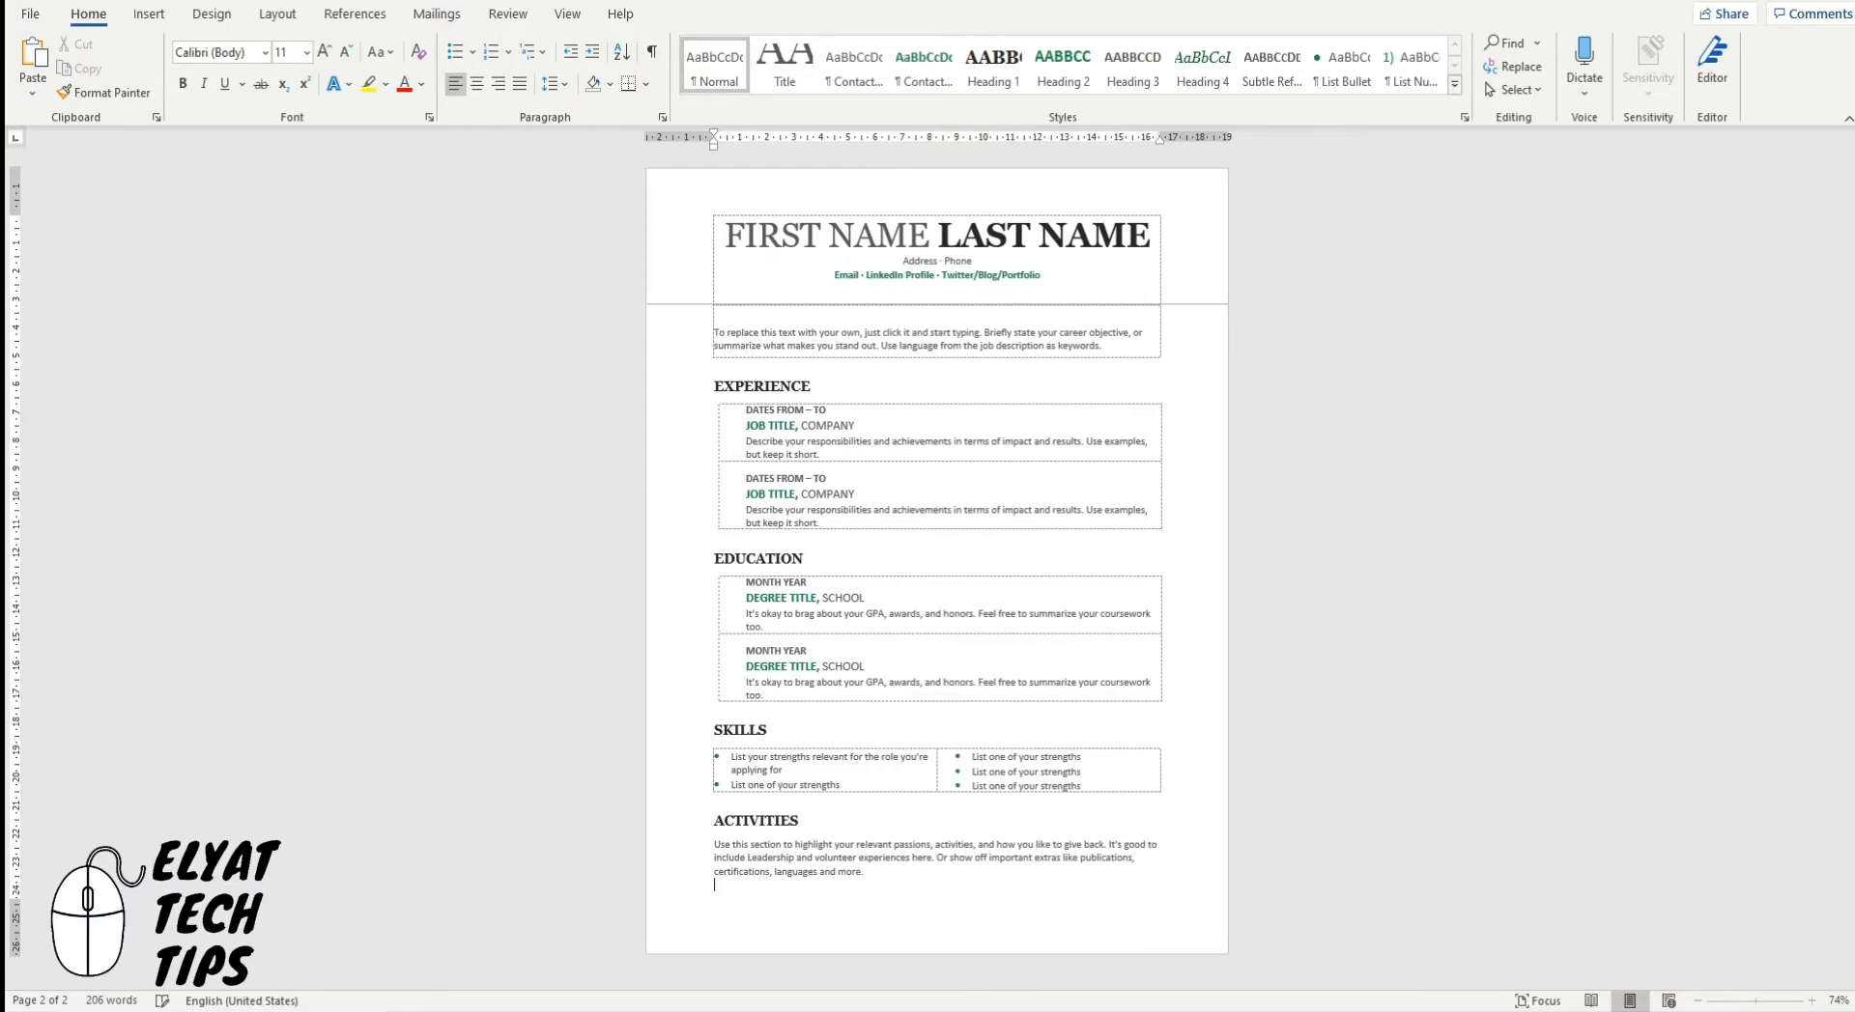
Delete the empty paragraphs on page 2, hide formatting marks again, and go to the View options
click(974, 916)
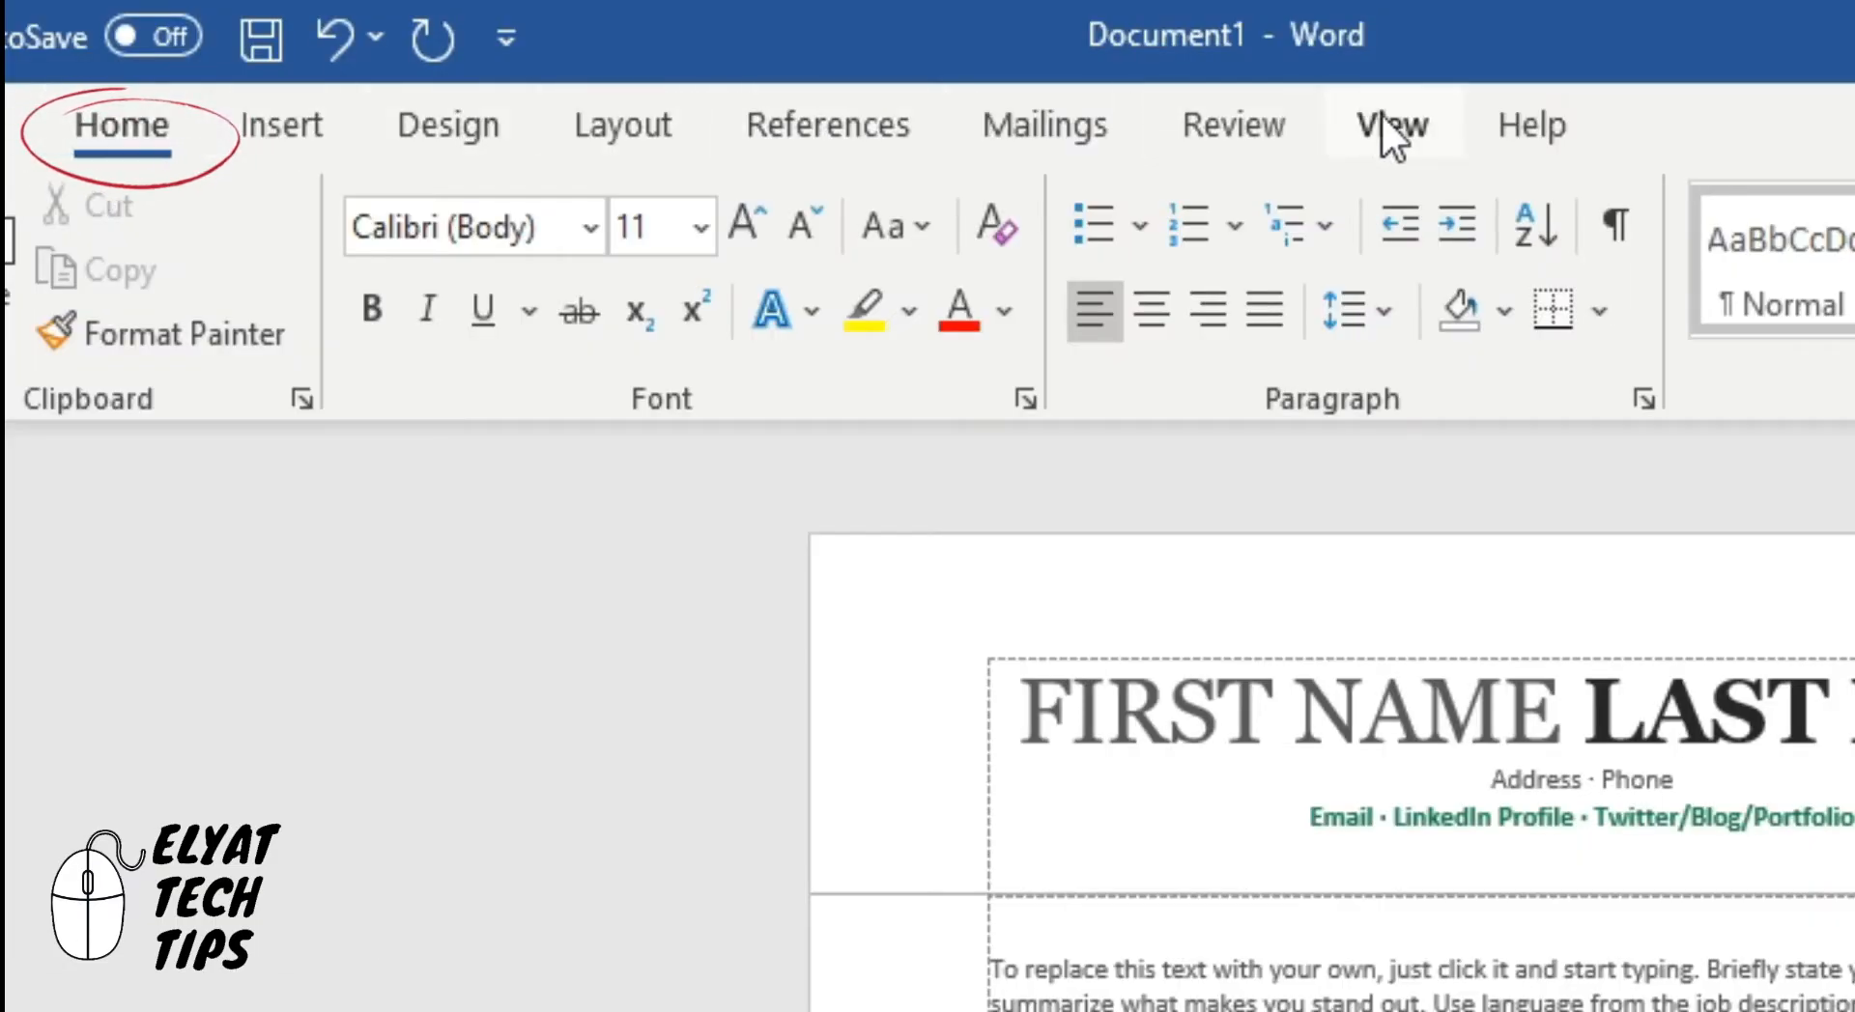
mouse_move(1615, 228)
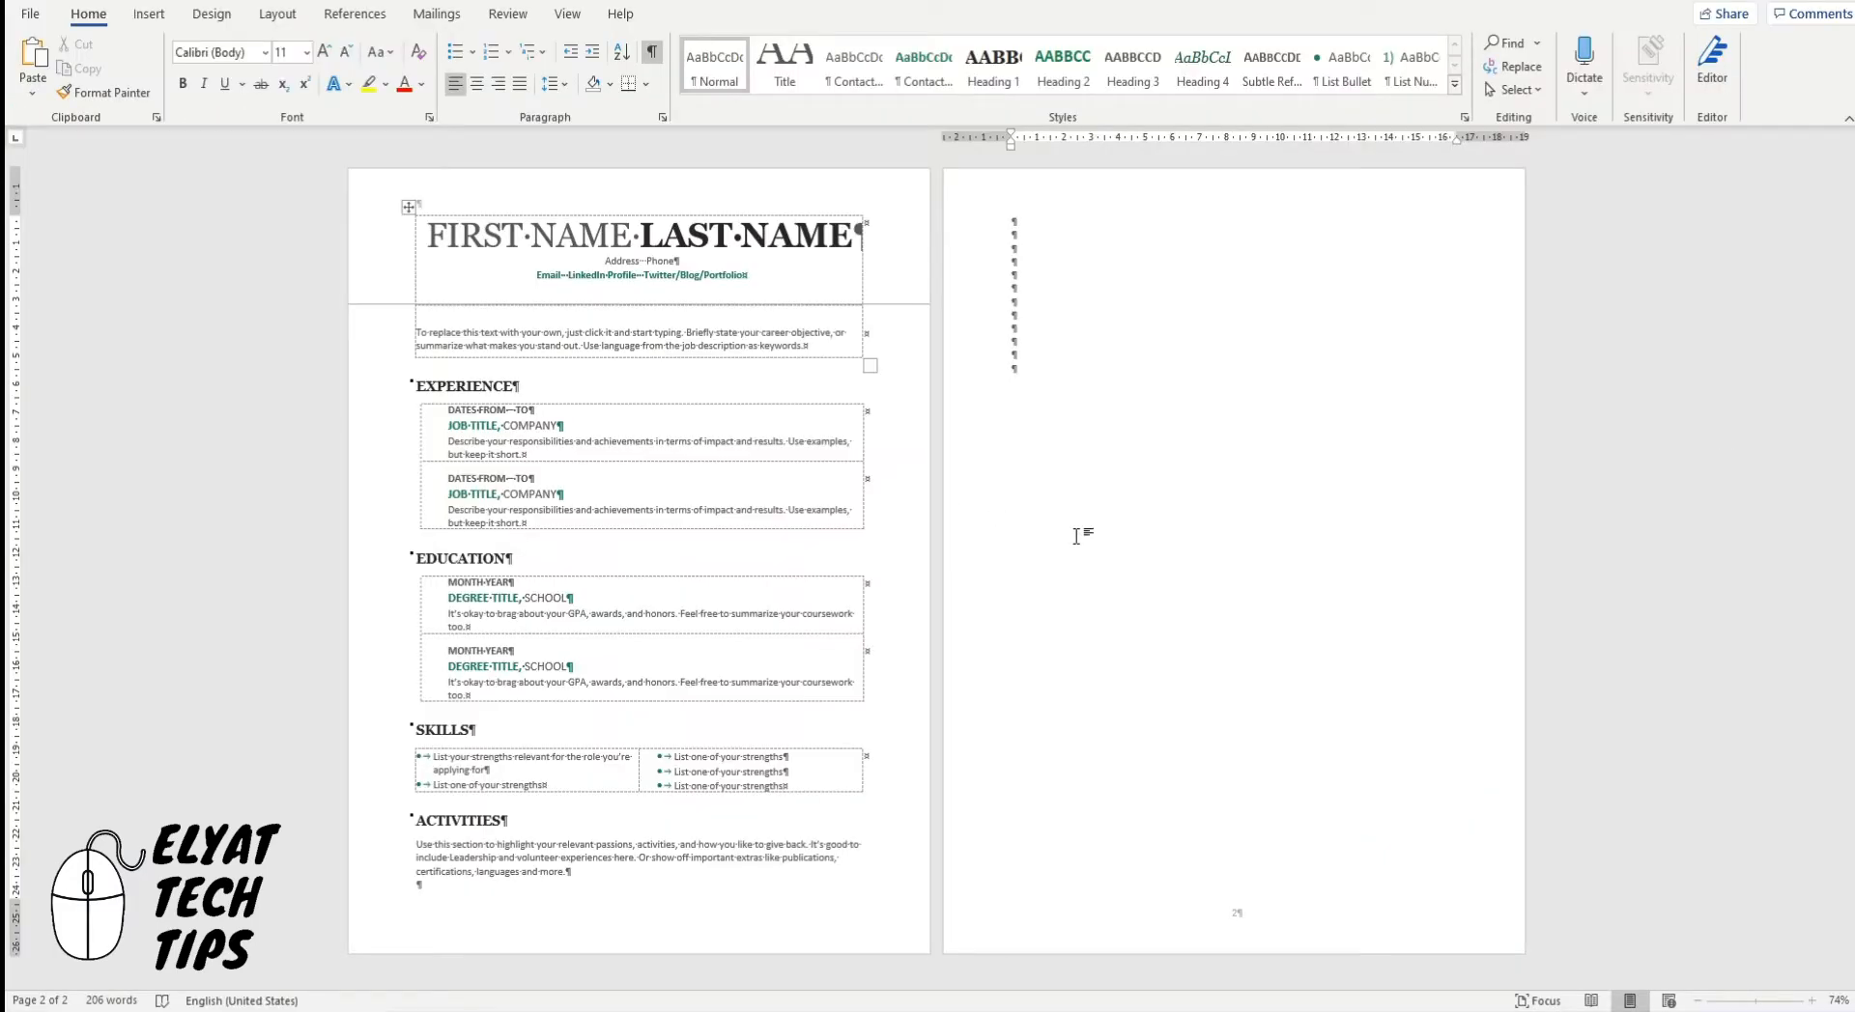
mouse_move(1177, 525)
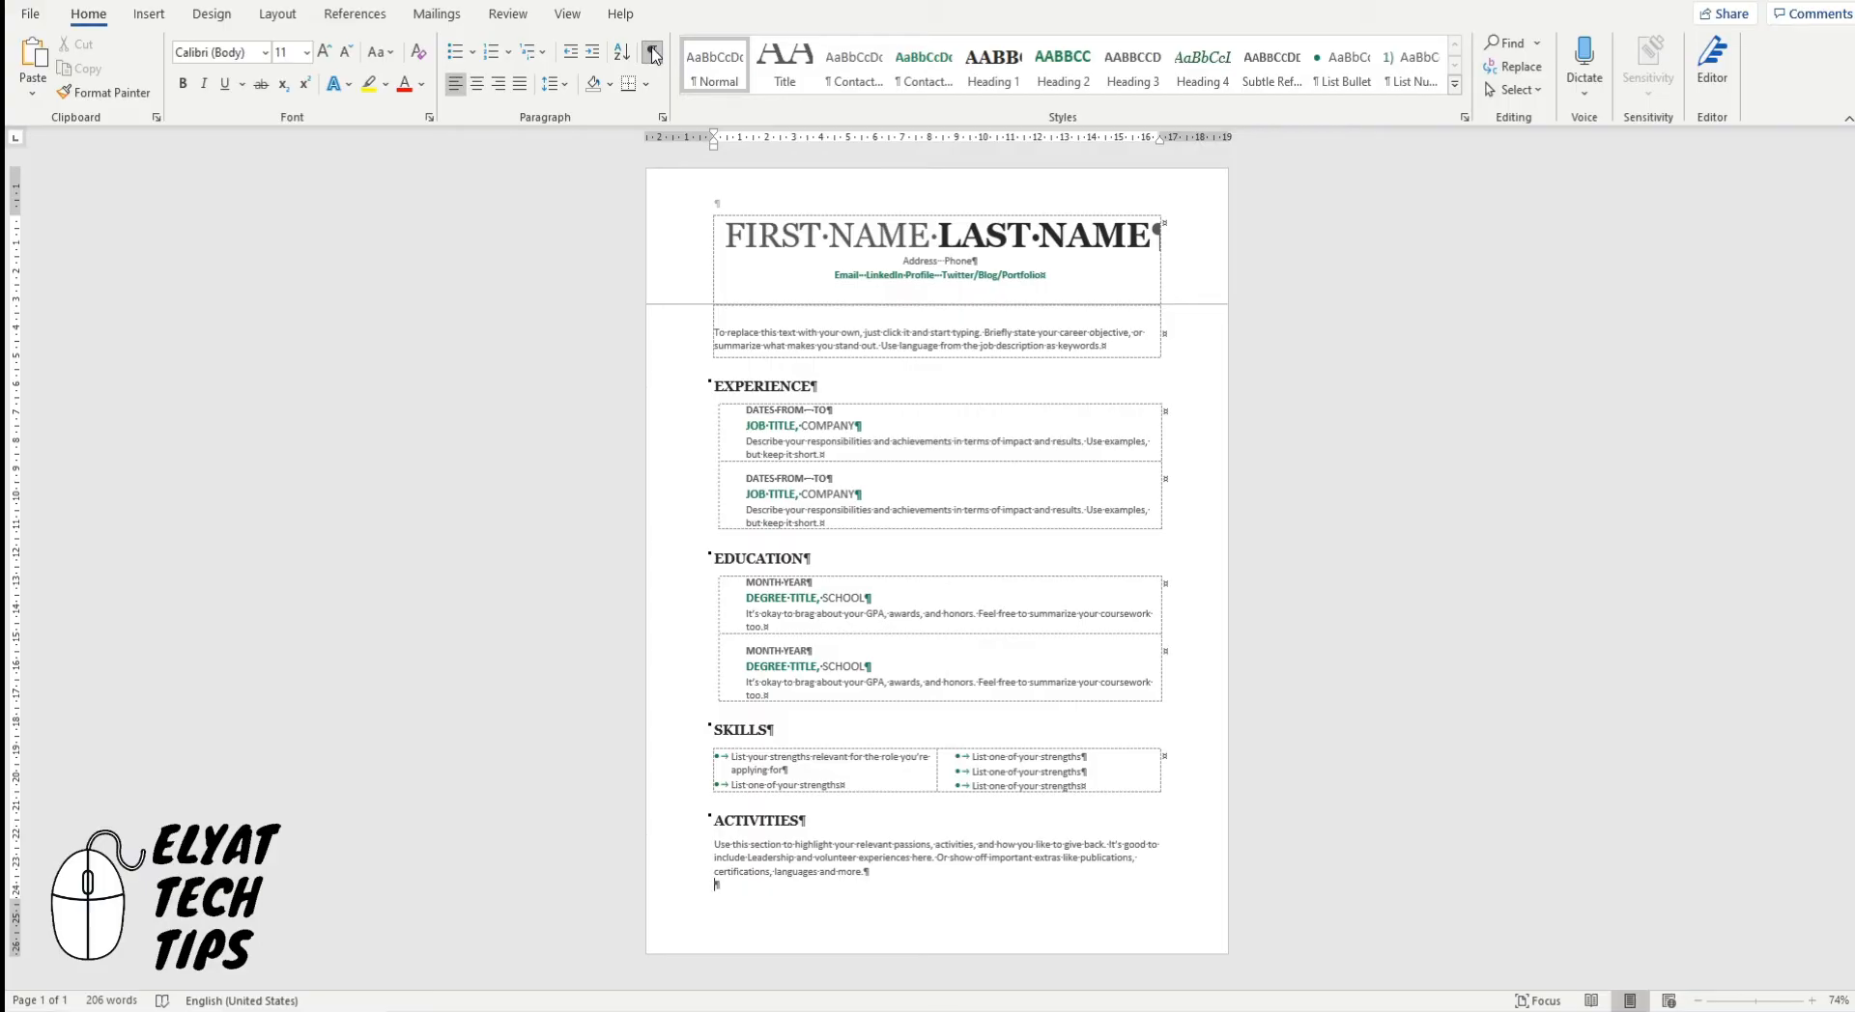
click(651, 52)
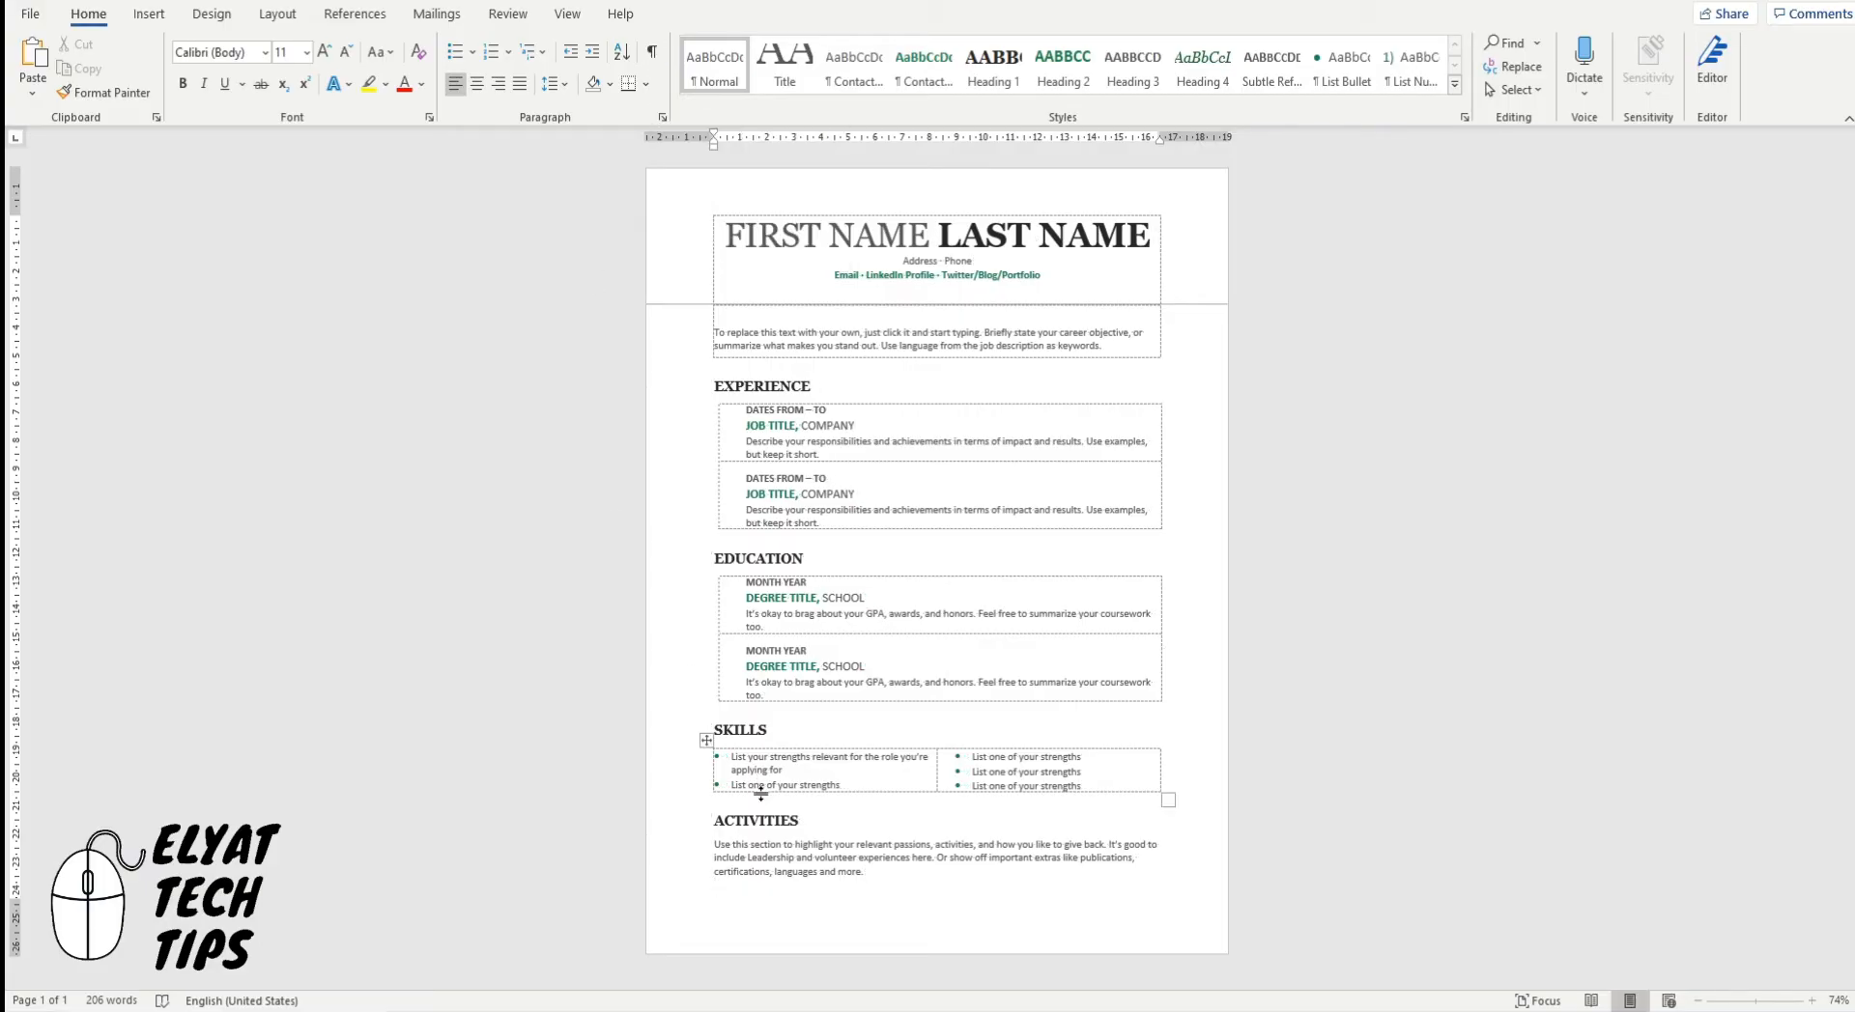
click(793, 912)
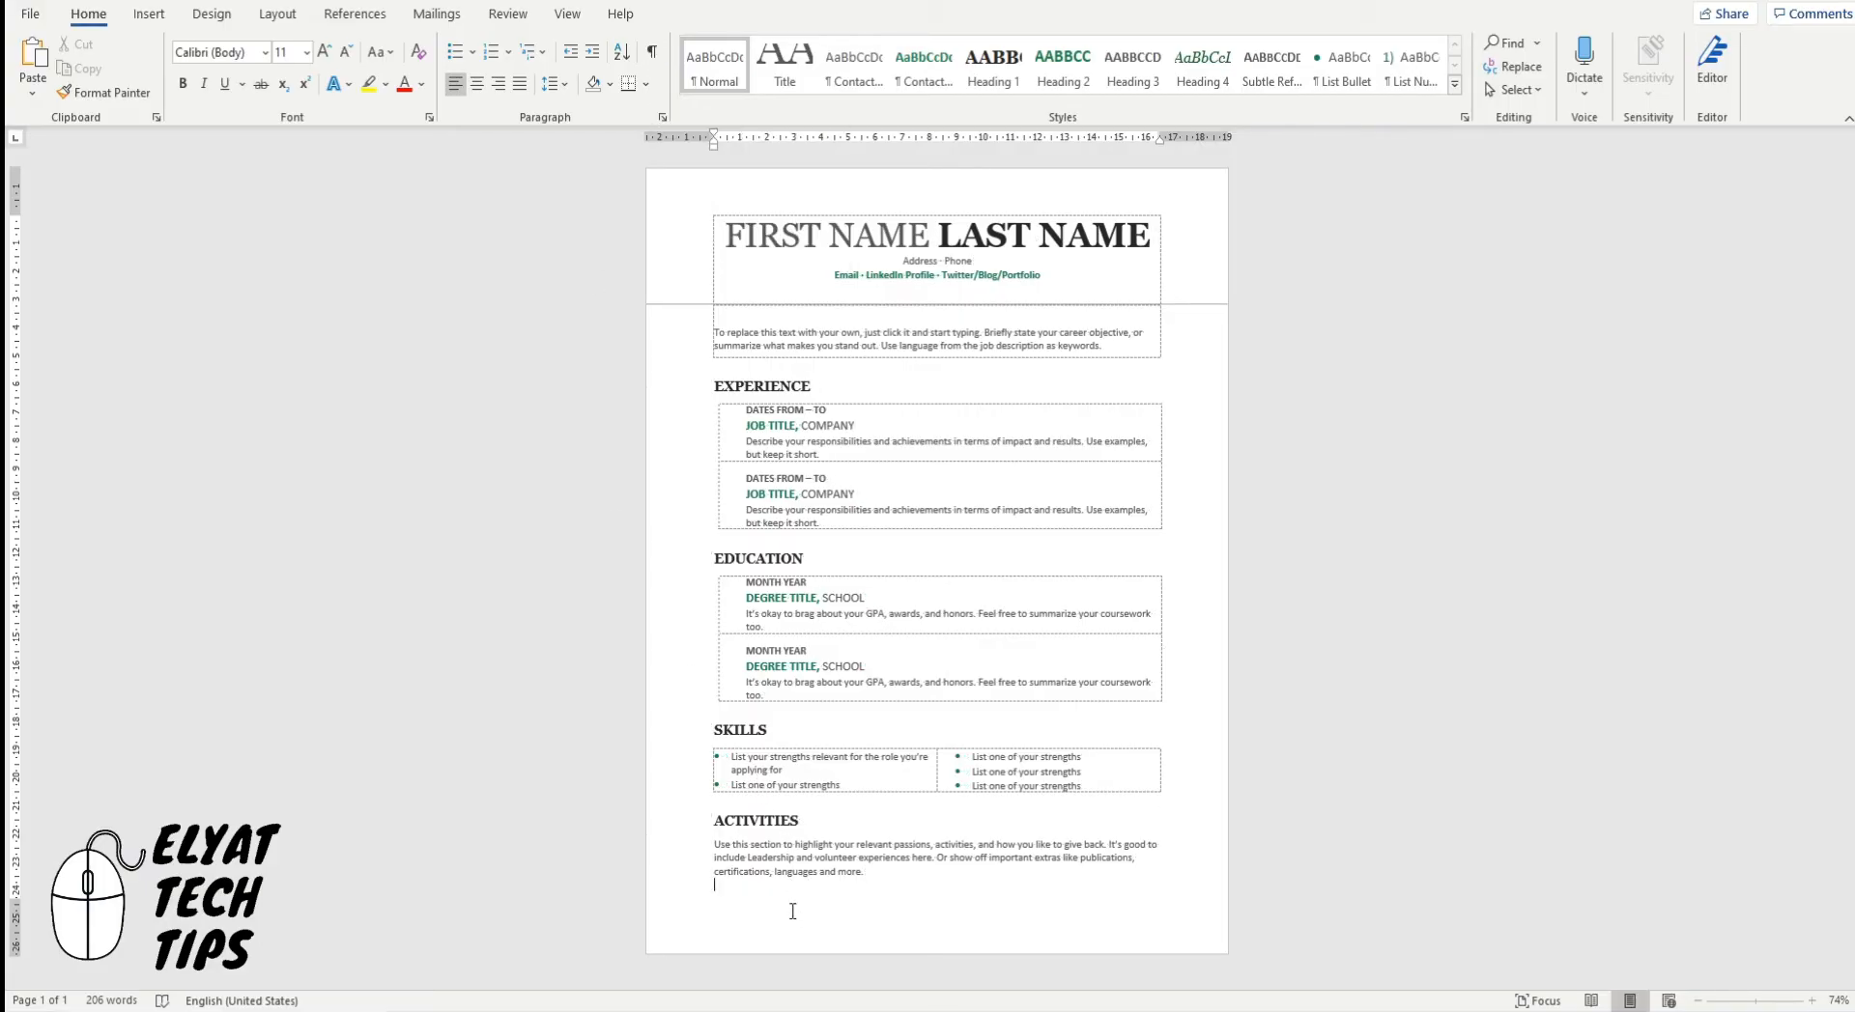
mouse_move(578, 29)
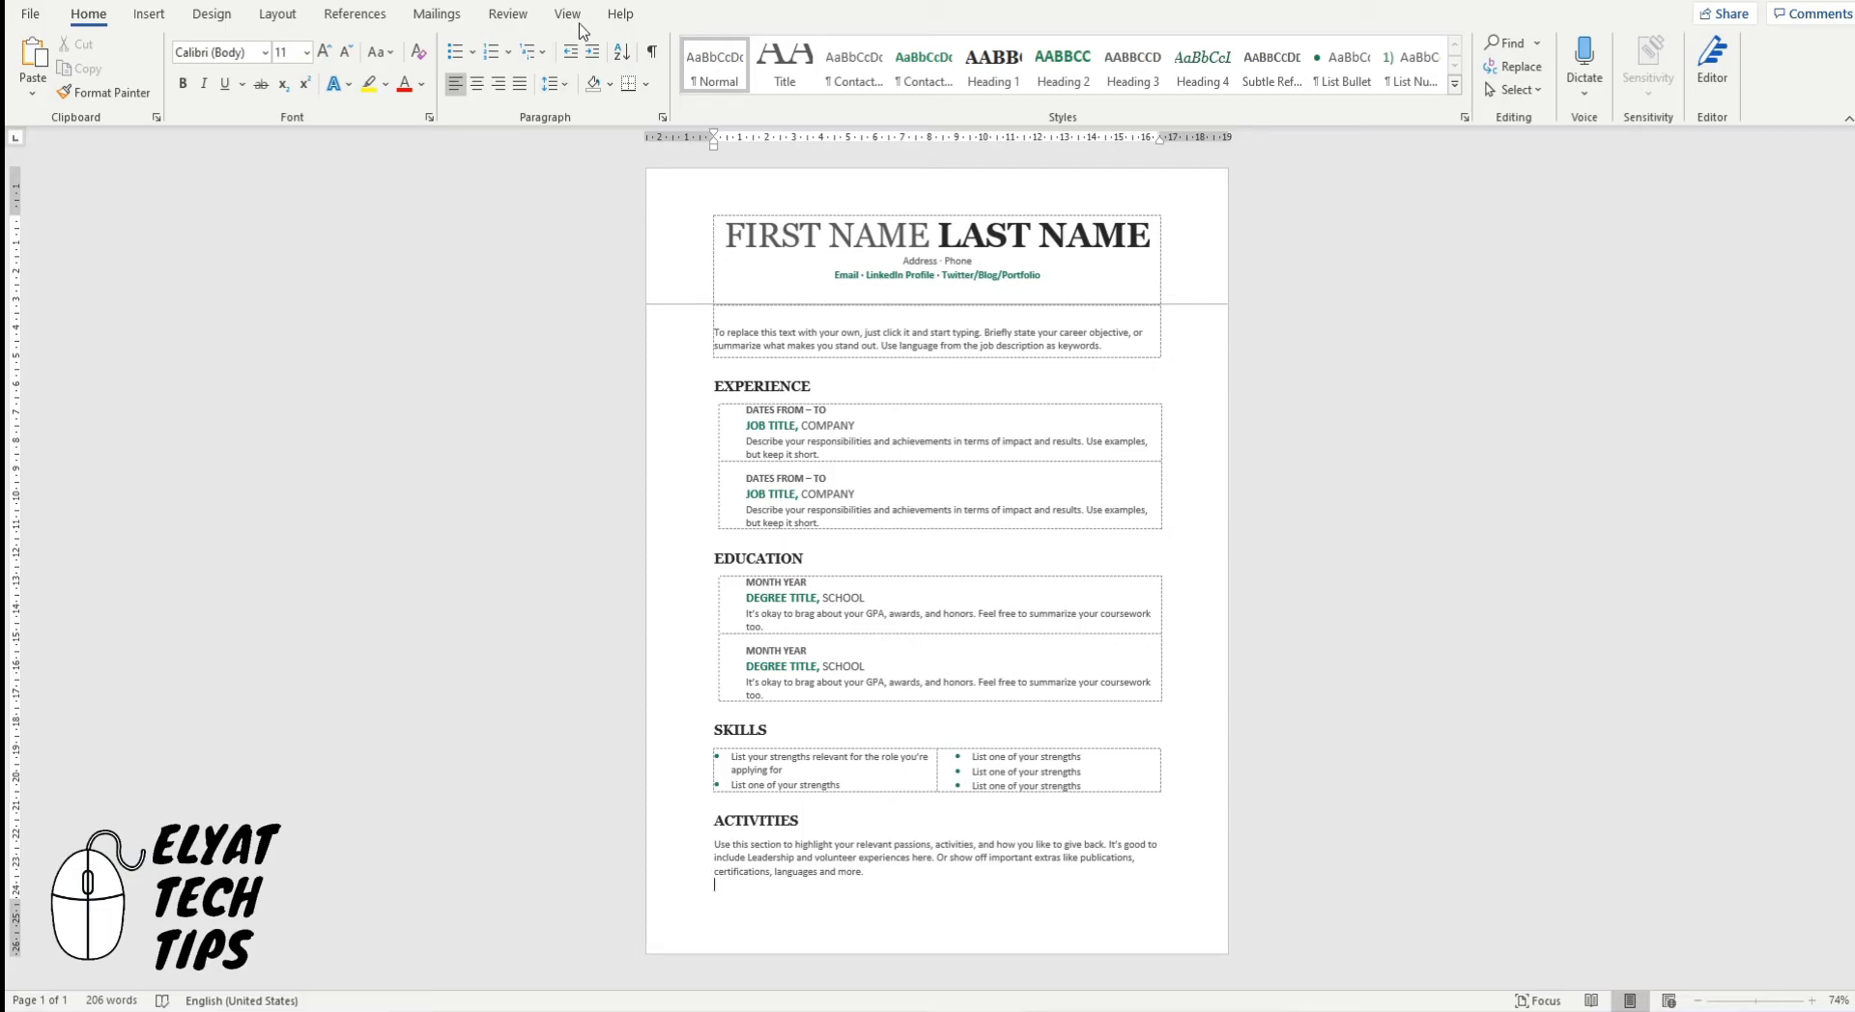
click(568, 14)
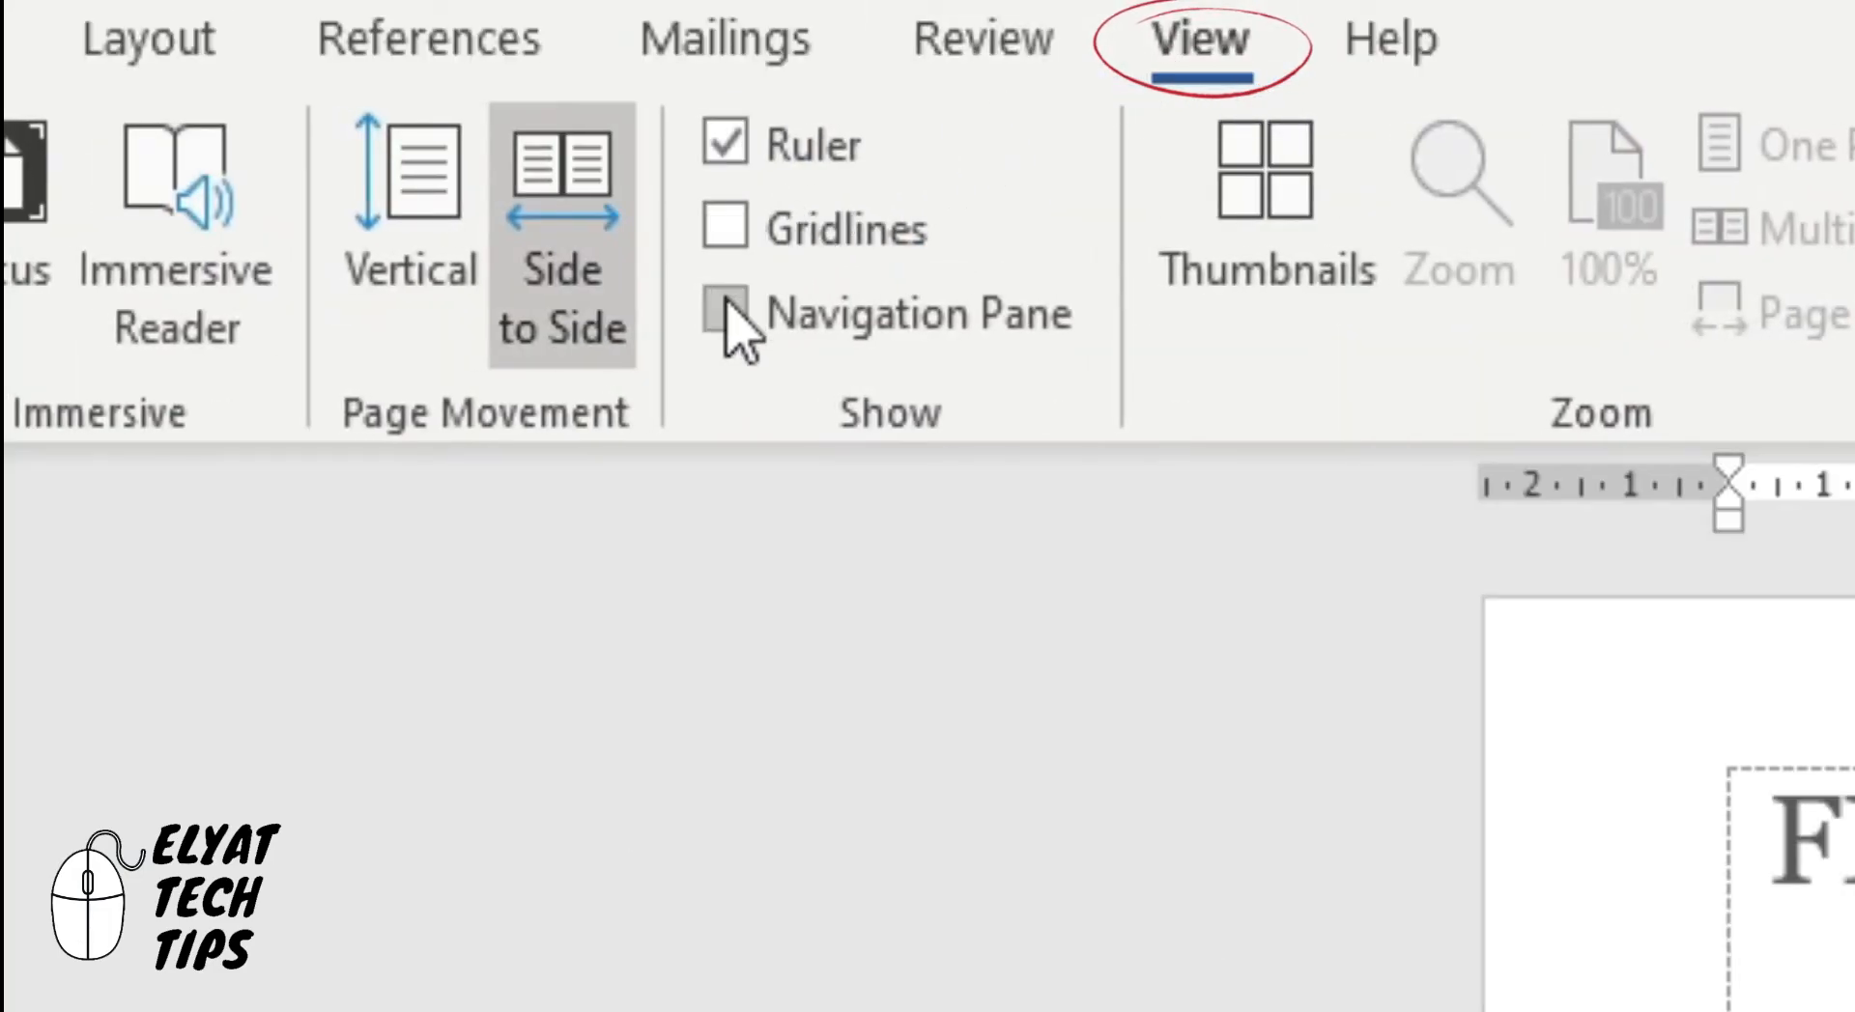
Turn on the Navigation Pane, confirming the résumé shows a single page thumbnail
click(727, 313)
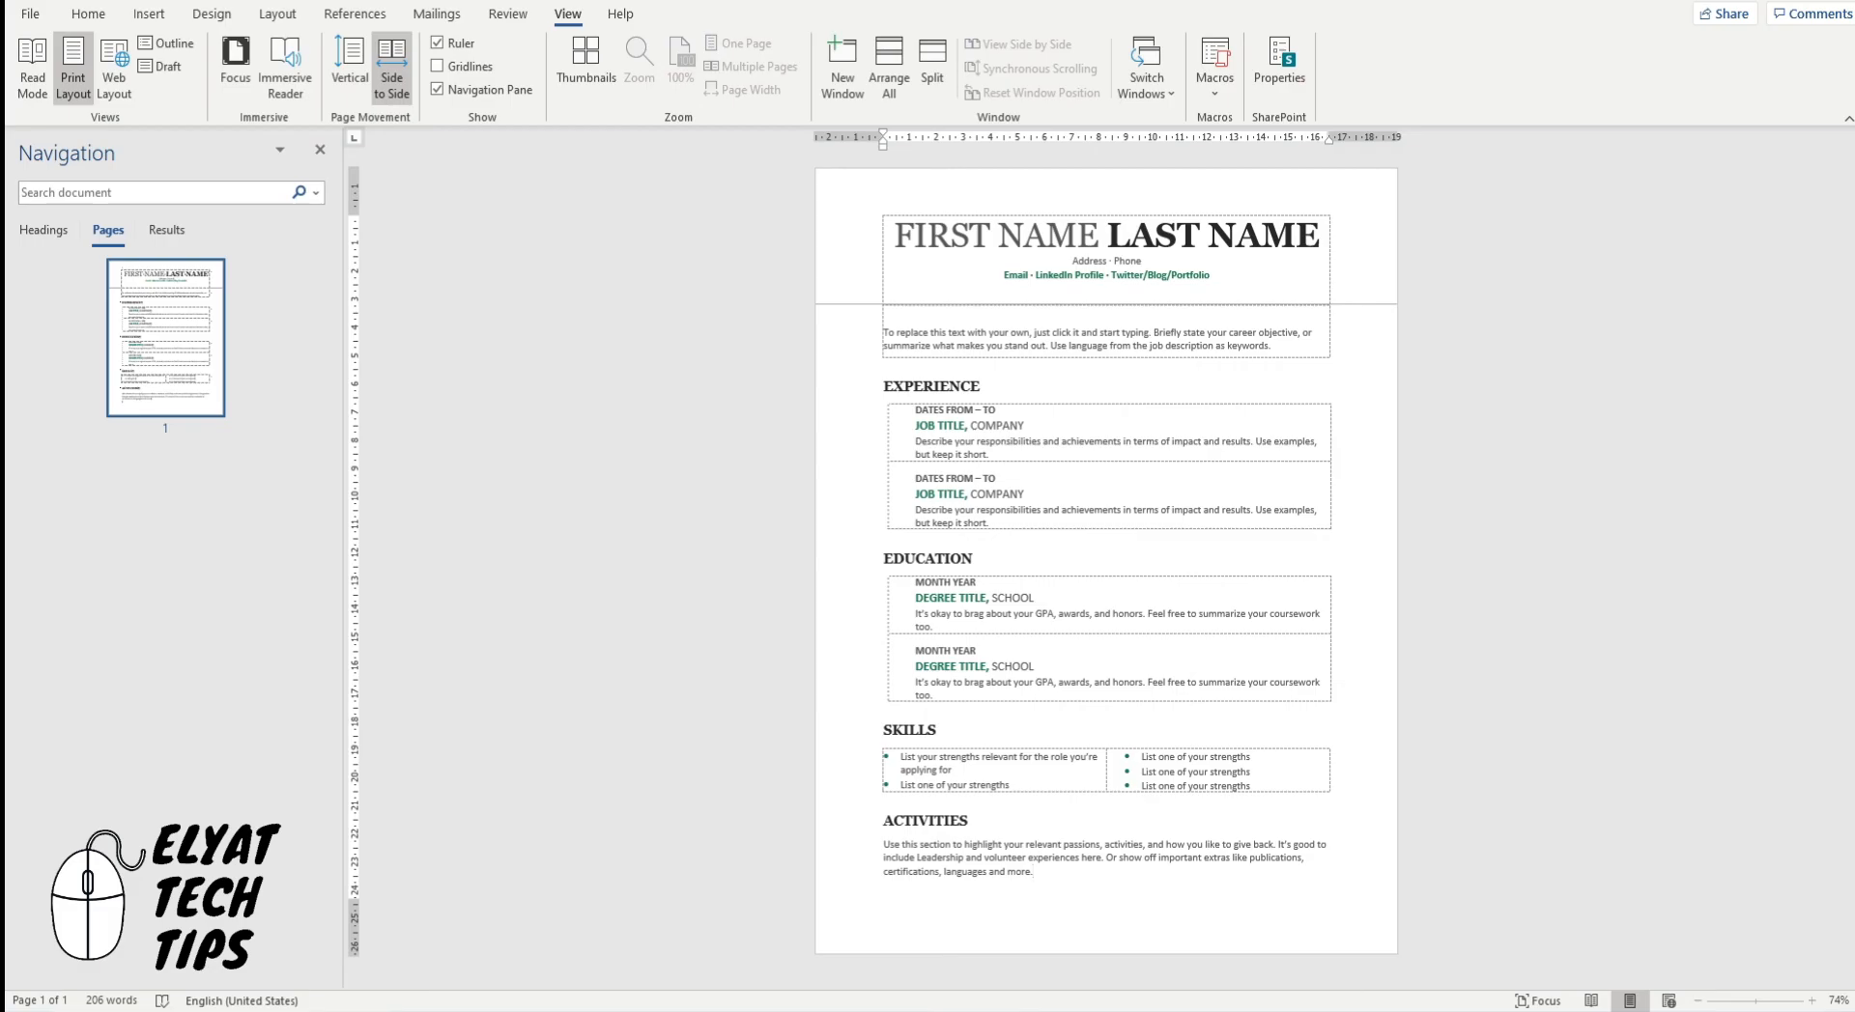
click(1032, 871)
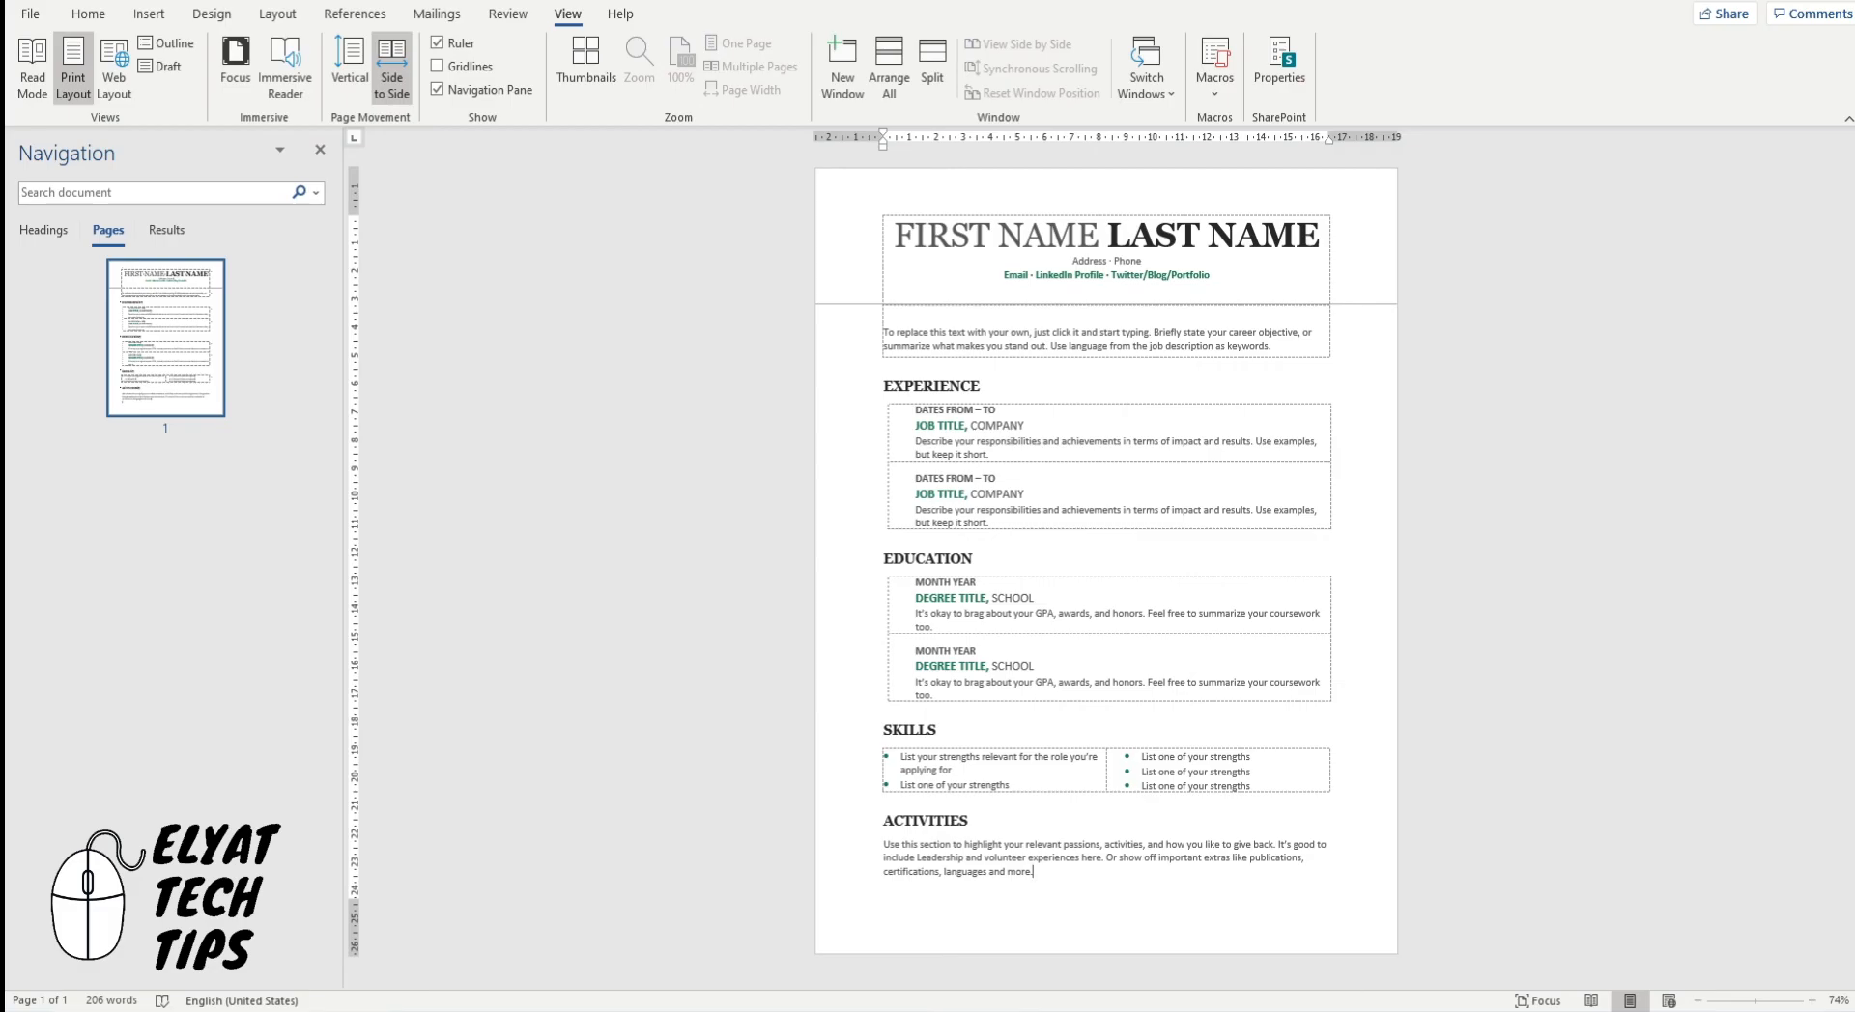